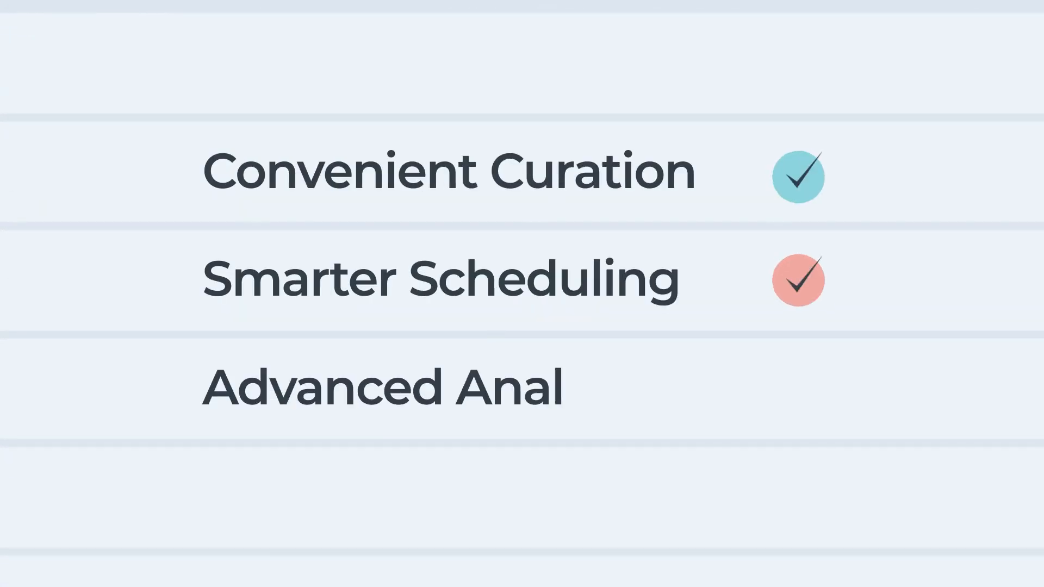
type("ytics")
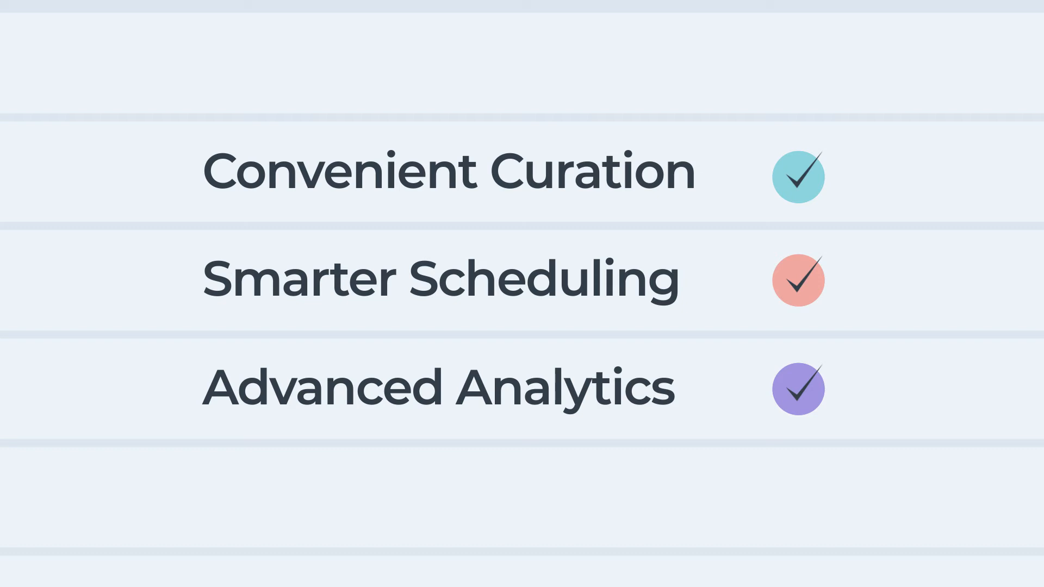